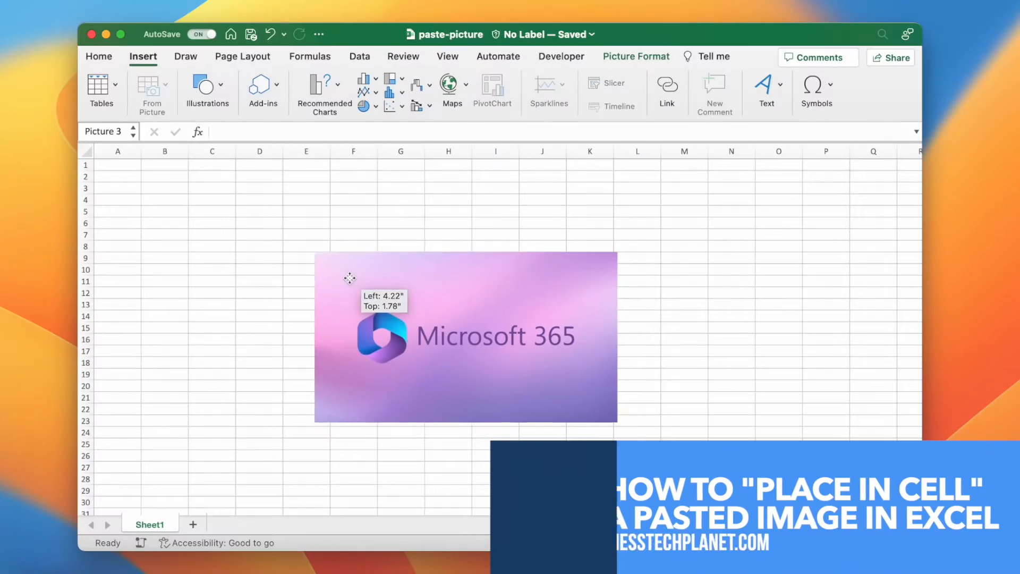
Step: Drag the Microsoft 365 picture to a new spot on the sheet
left_click_drag(349, 278, 392, 302)
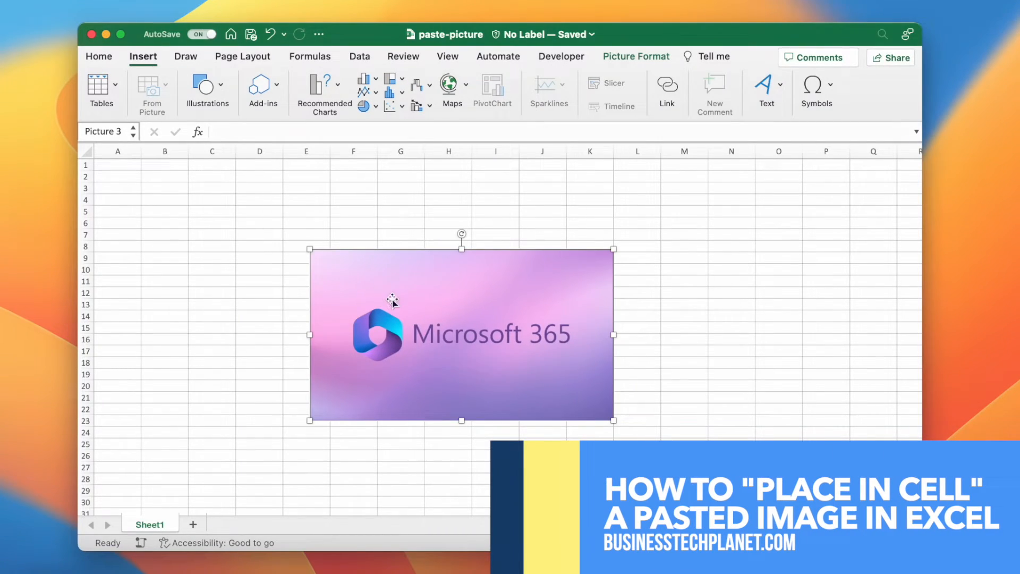
left_click_drag(392, 302, 244, 241)
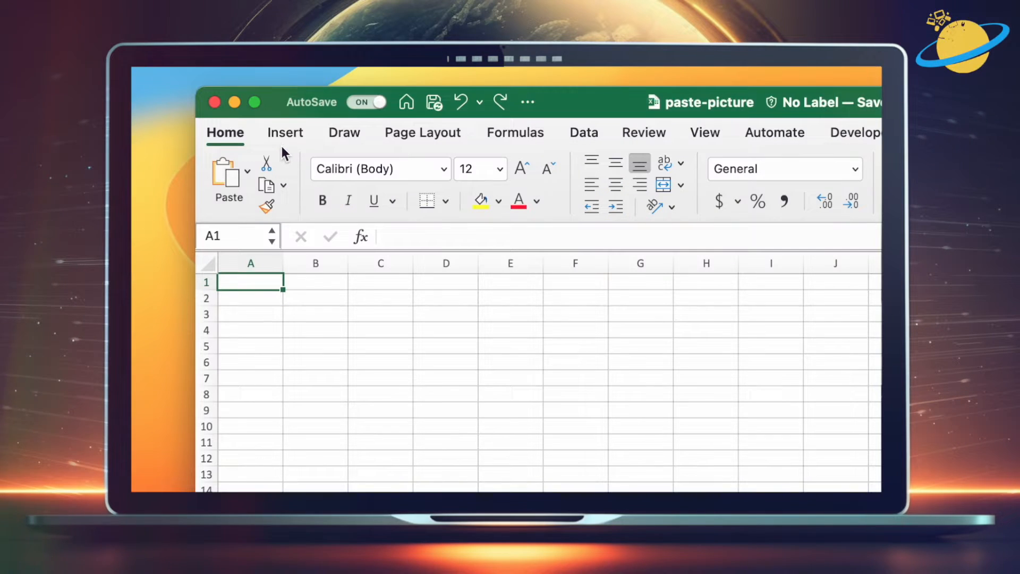
Step: Show the Pictures options Place in Cell and Place over Cells under Insert > Illustrations
left_click(285, 132)
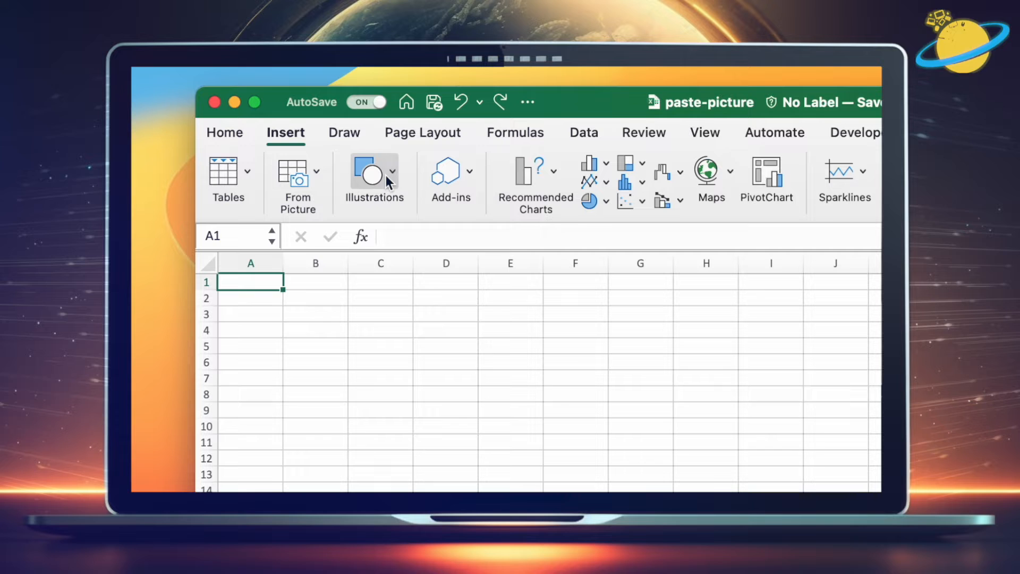
left_click(373, 178)
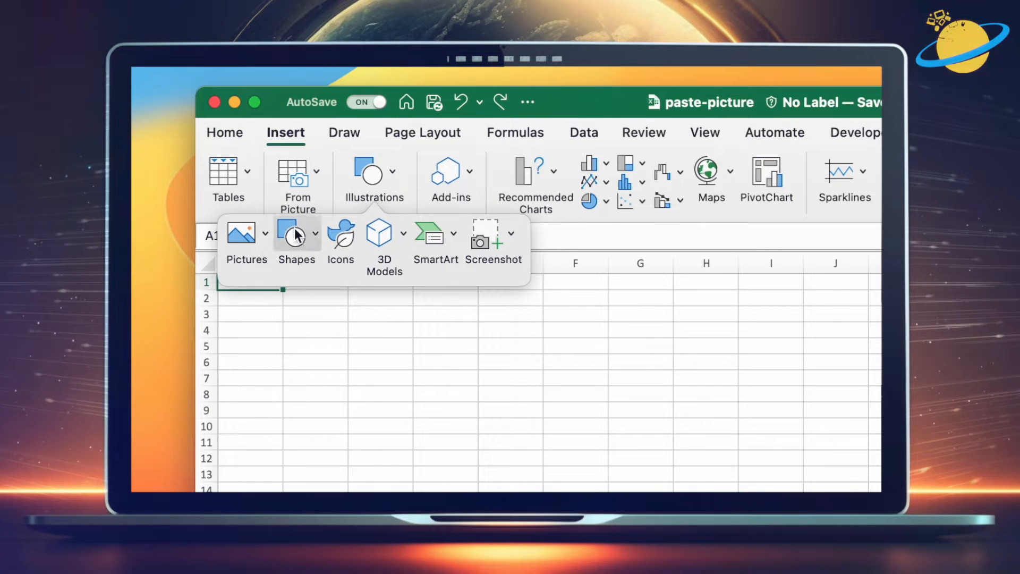
left_click(241, 233)
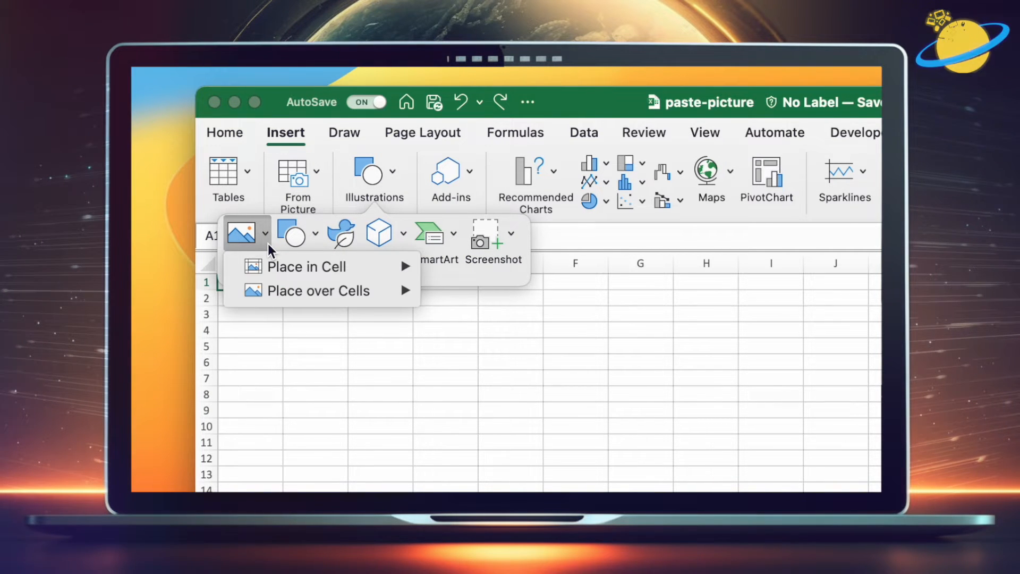
mouse_move(333, 267)
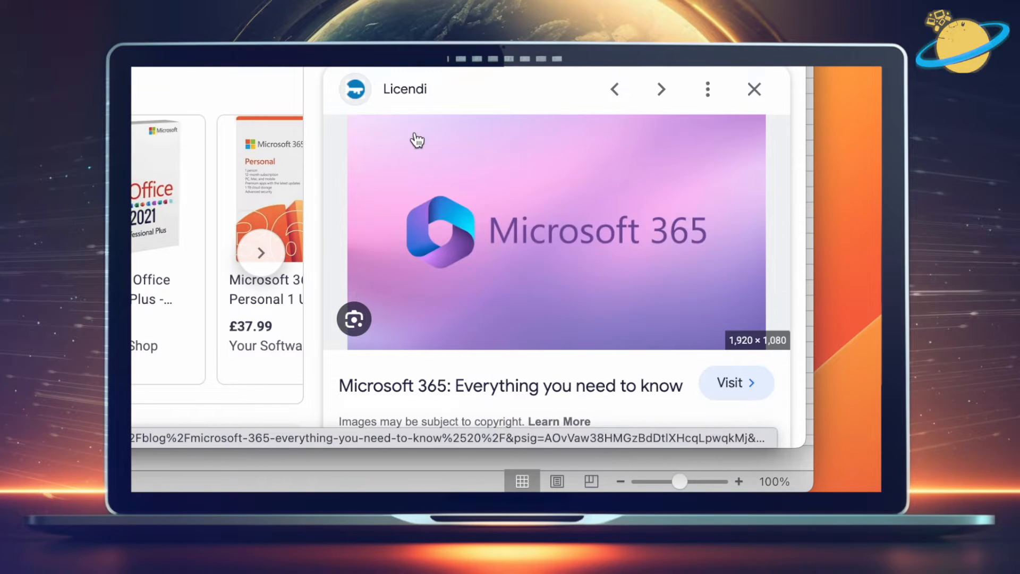
Step: Copy the Microsoft 365 image from Google Images and position the pasted picture in Excel
left_click(754, 88)
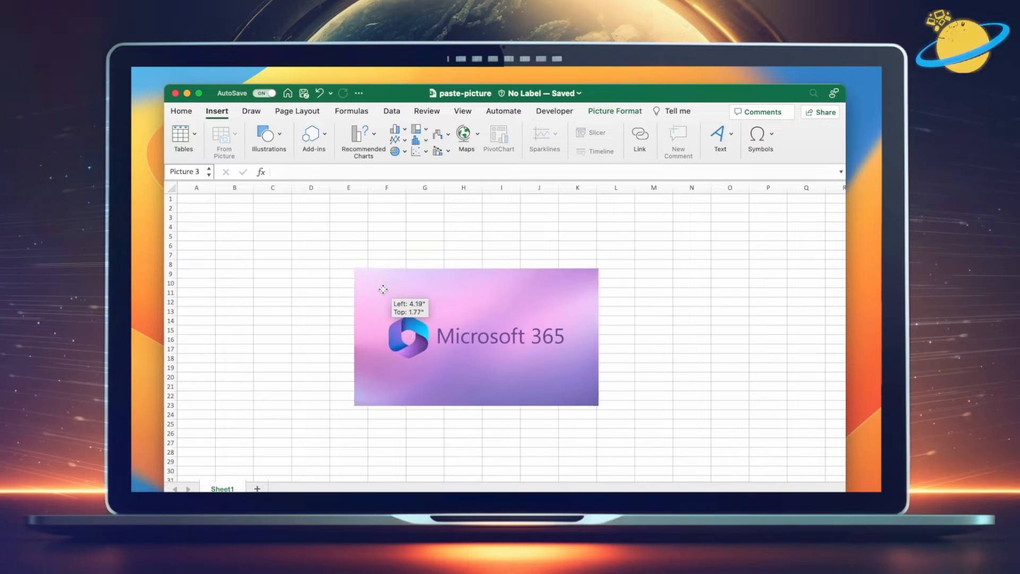
left_click_drag(382, 289, 418, 309)
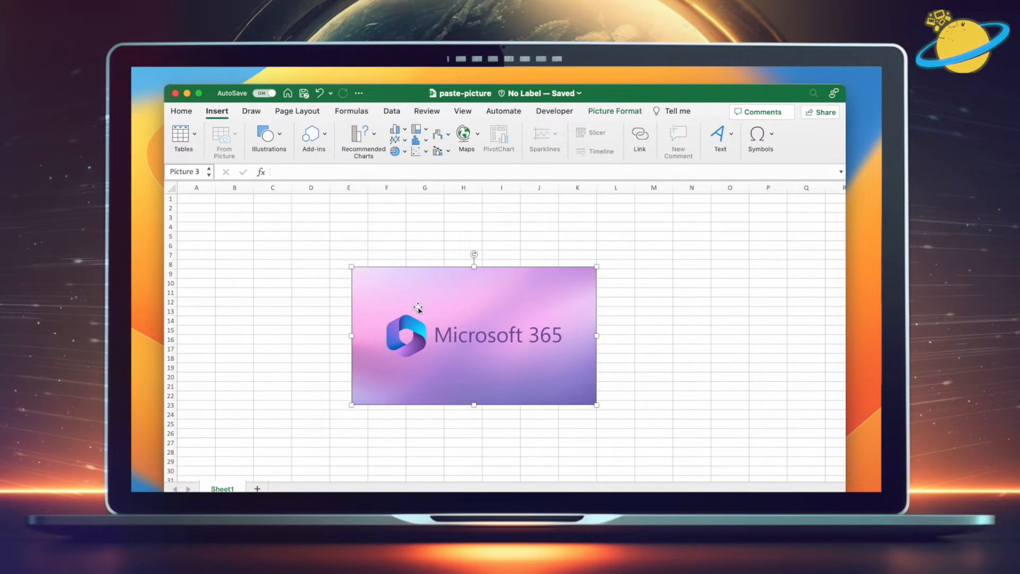
left_click_drag(418, 310, 298, 259)
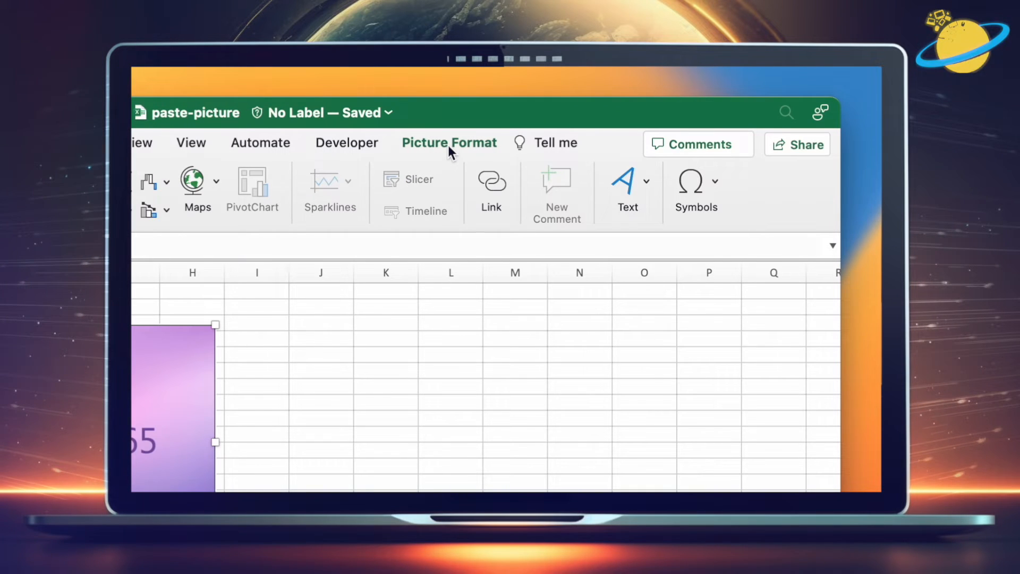
Step: Open the Format Picture pane on its Size & Properties tab via Picture Format
left_click(449, 142)
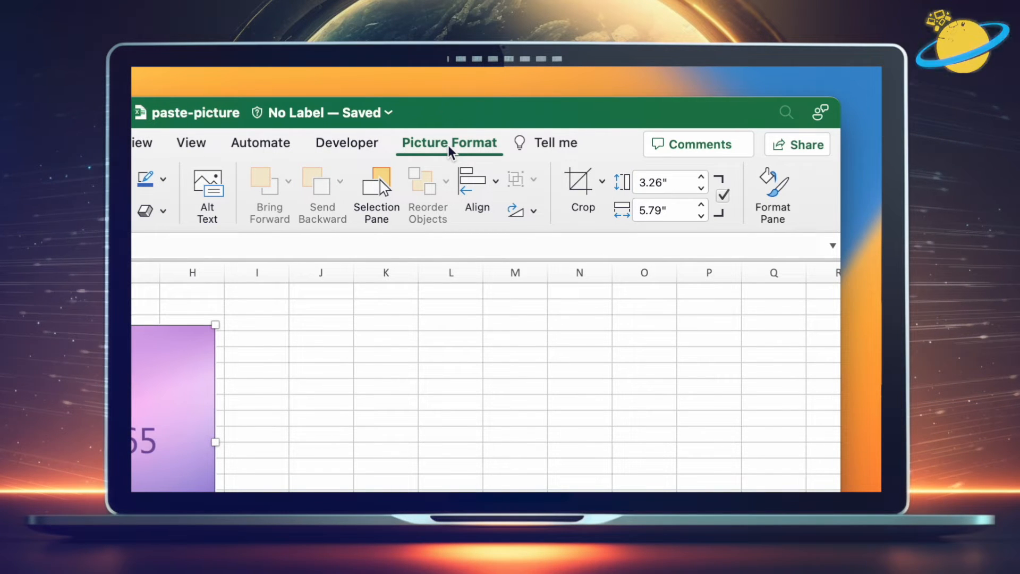
left_click(773, 184)
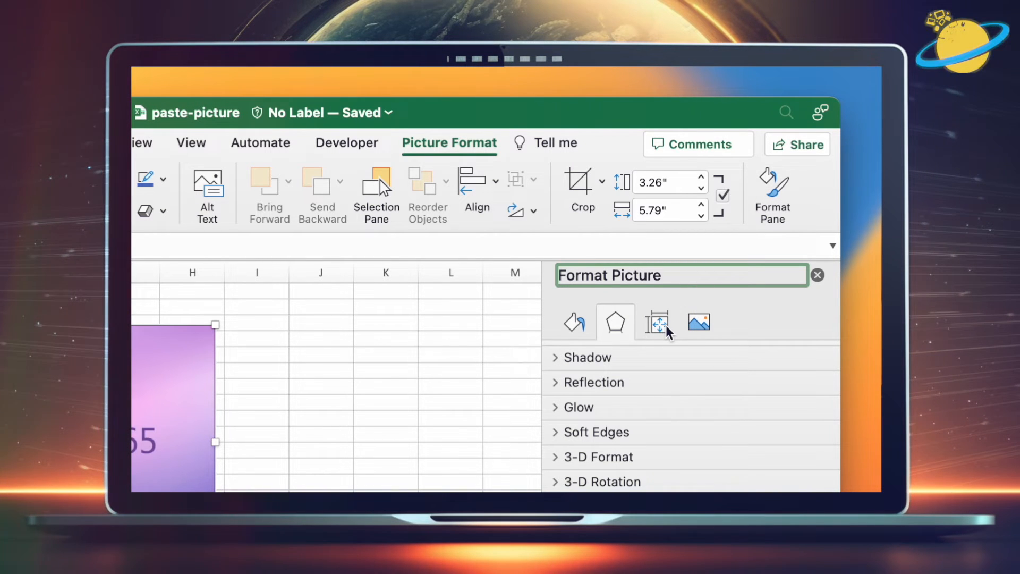
left_click(658, 322)
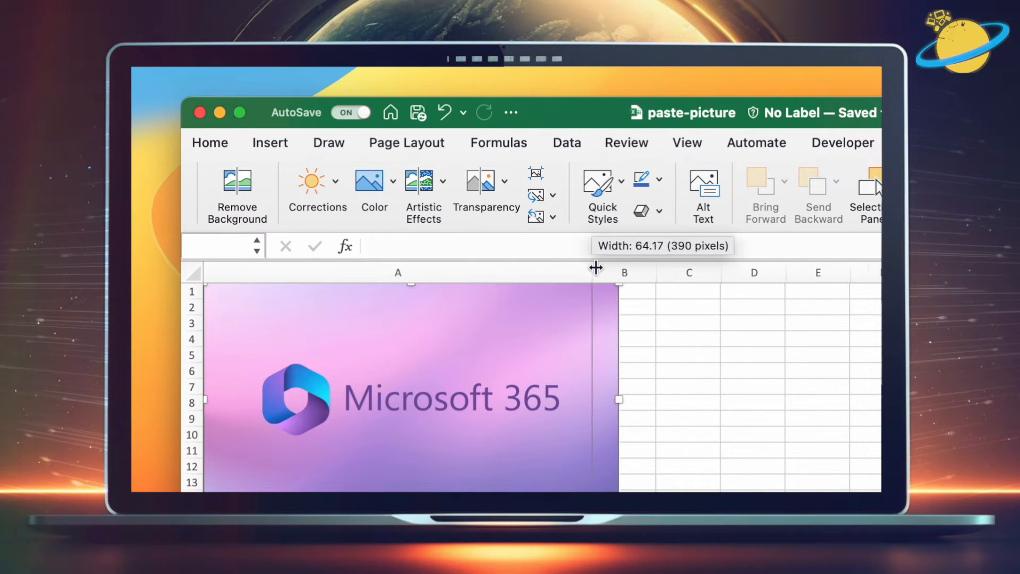
Step: Widen column A and drag row 1 to about 77 pixels to fit the picture
left_click_drag(595, 267, 618, 267)
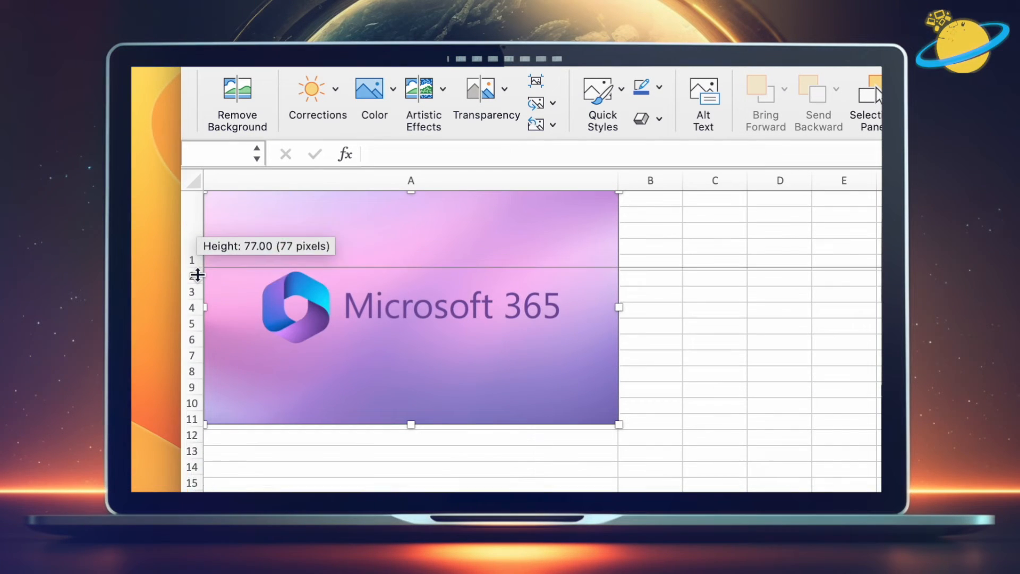
left_click_drag(198, 273, 192, 424)
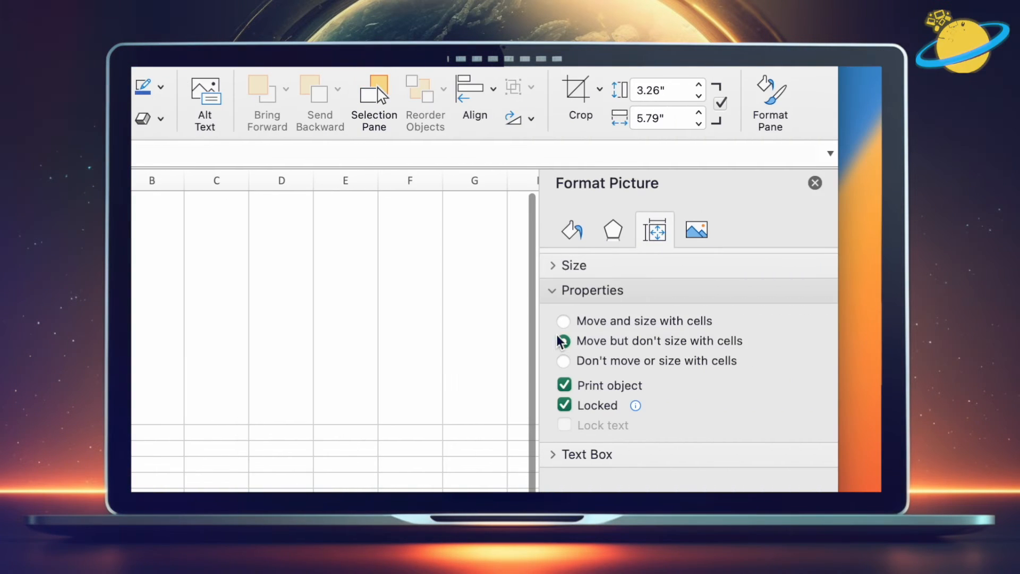
Step: Choose 'Move and size with cells' under Properties in the Format Picture pane
left_click(563, 321)
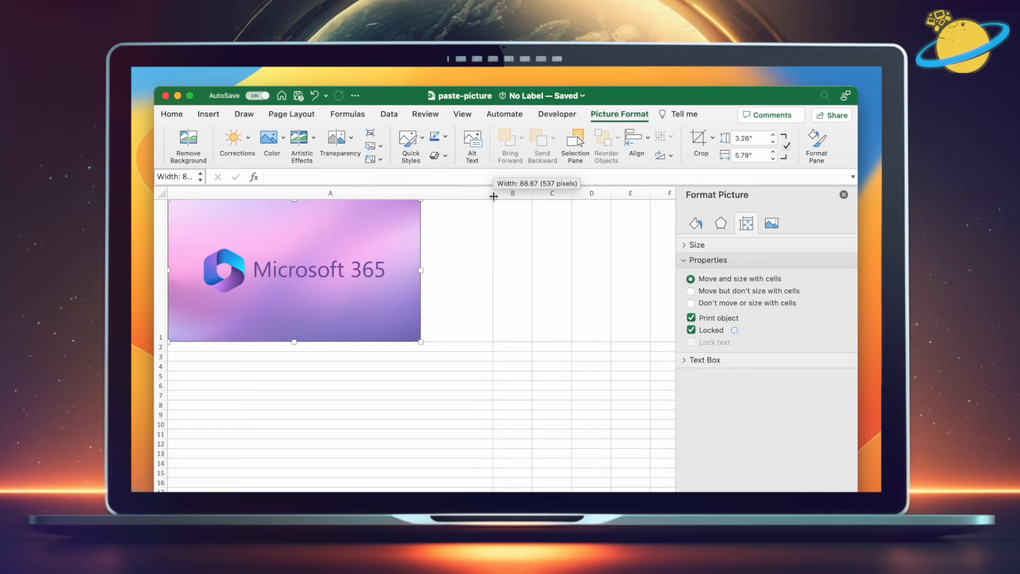
Step: Widen then narrow column A so the picture resizes, then select cell C3
left_click_drag(420, 269, 493, 269)
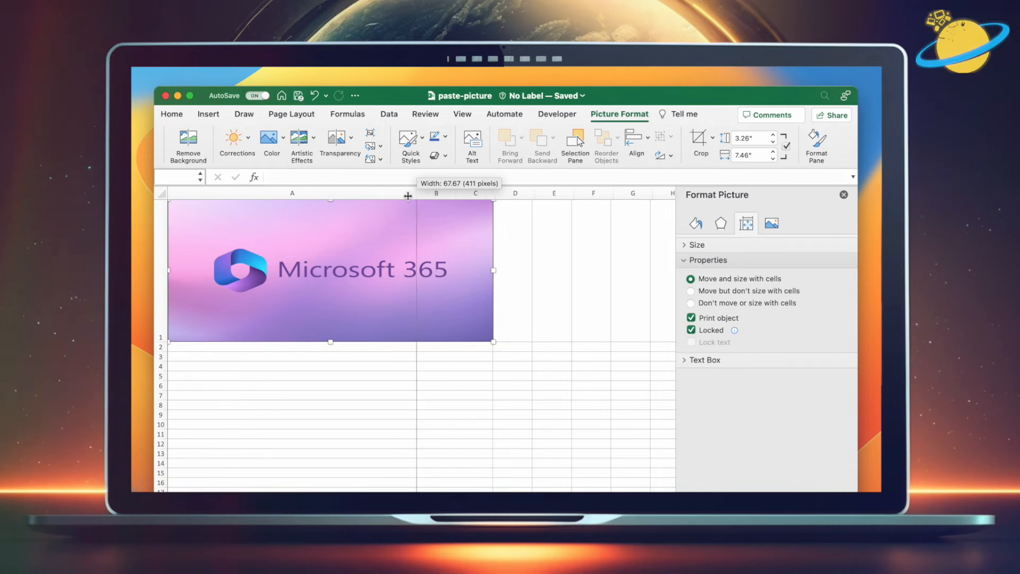
left_click_drag(492, 270, 385, 270)
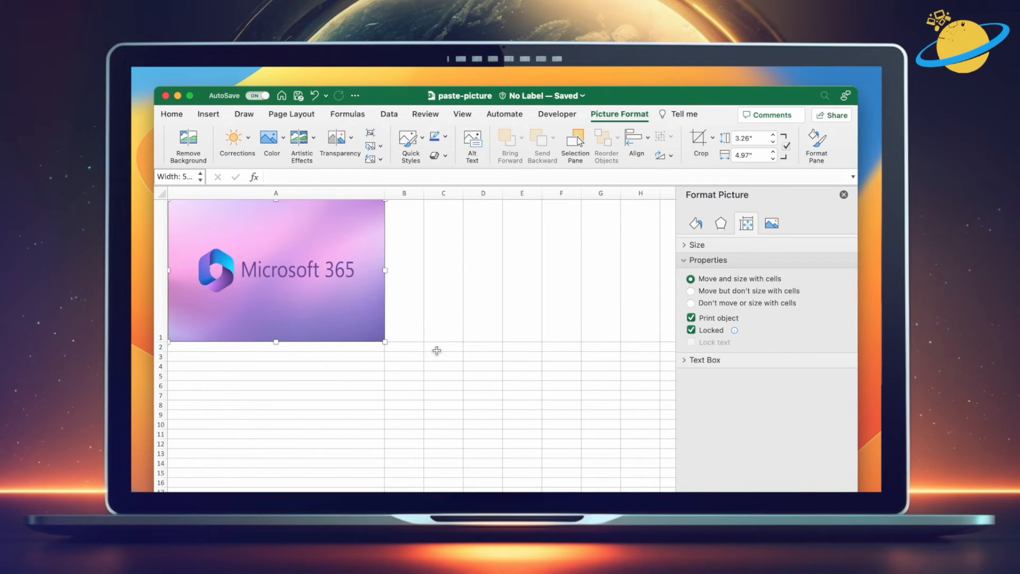
left_click(443, 357)
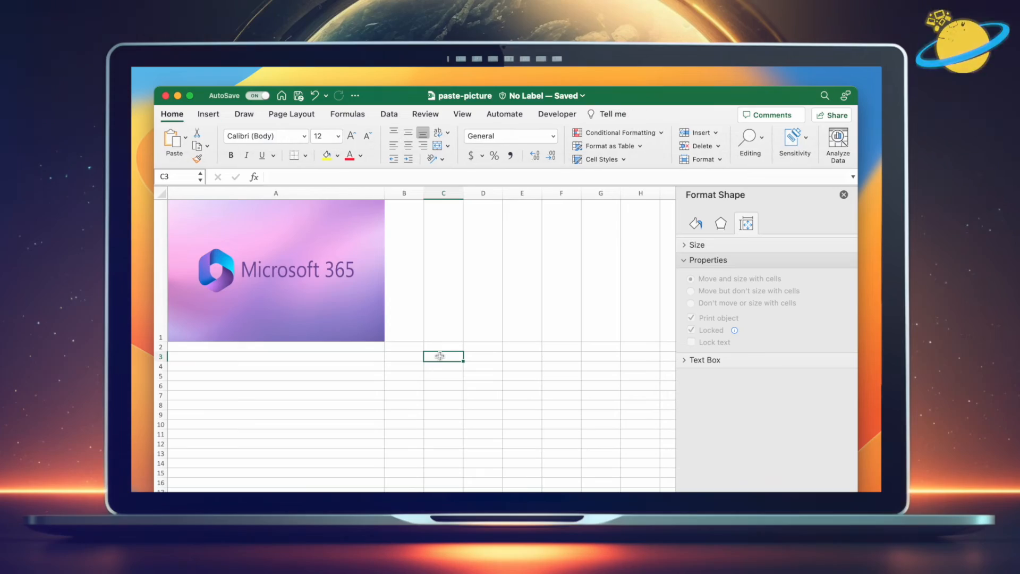